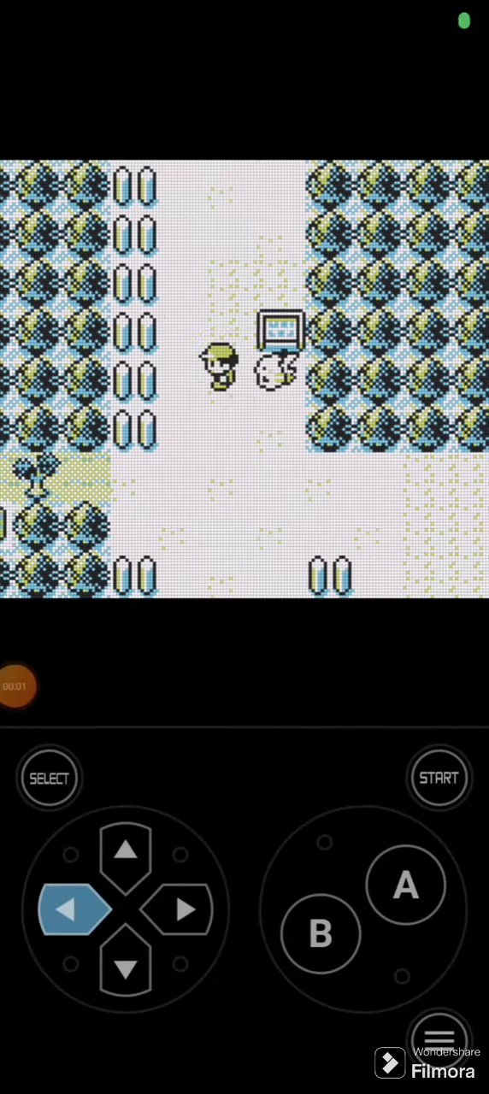
Step: Walk the trainer and Pikachu left and up into the tall grass to trigger a wild battle
click(126, 854)
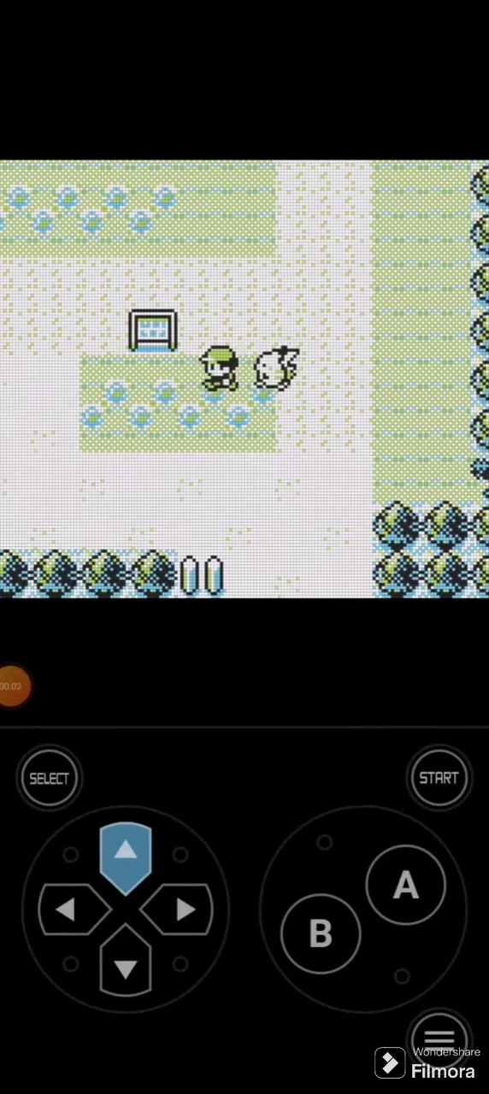
click(68, 910)
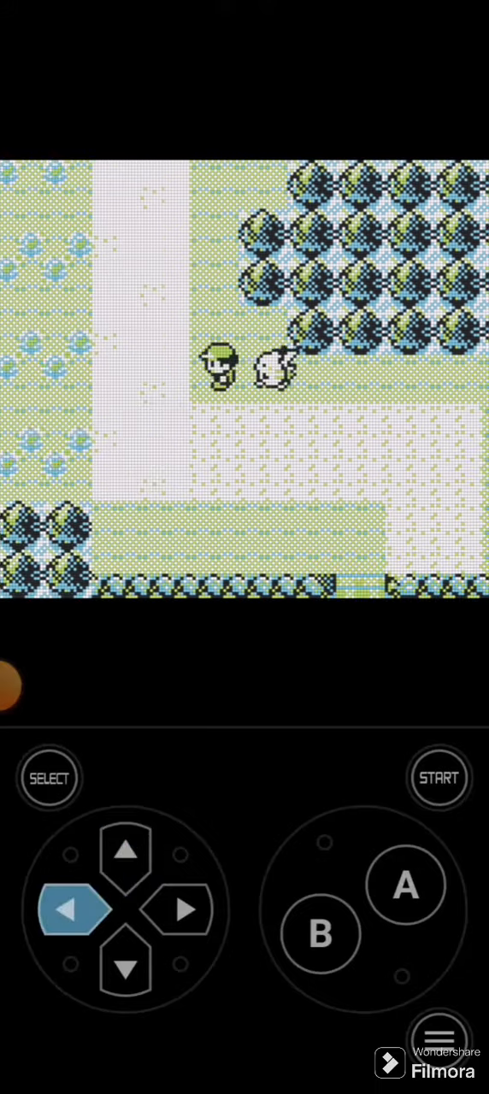
click(126, 853)
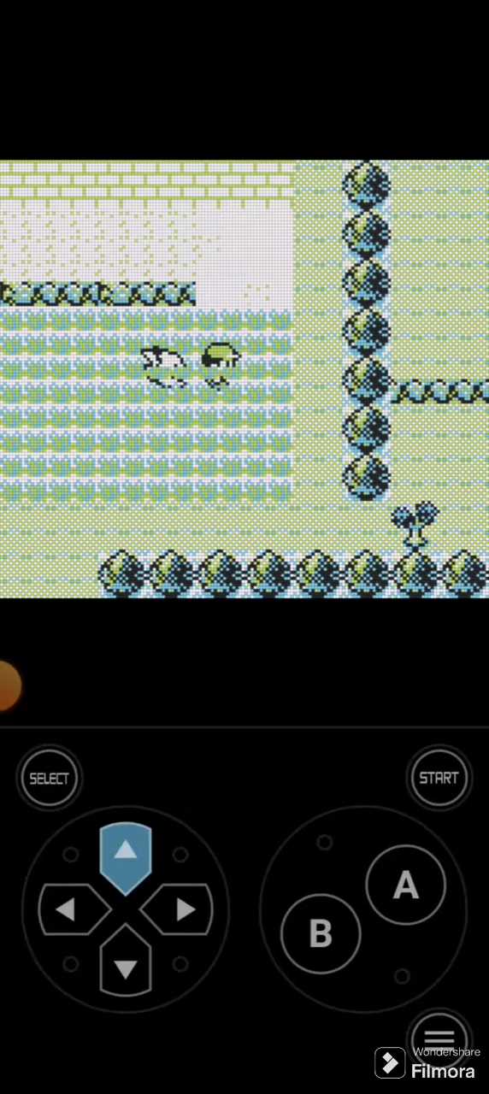
click(406, 886)
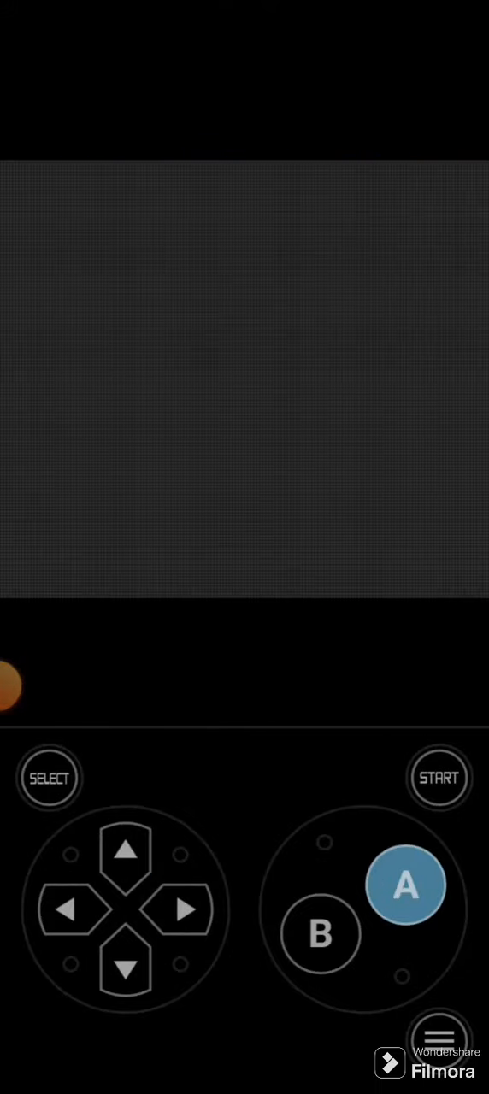
Step: Knock out the wild level 4 RATTATA with repeated THUNDERSHOCKs and exit the battle
click(406, 884)
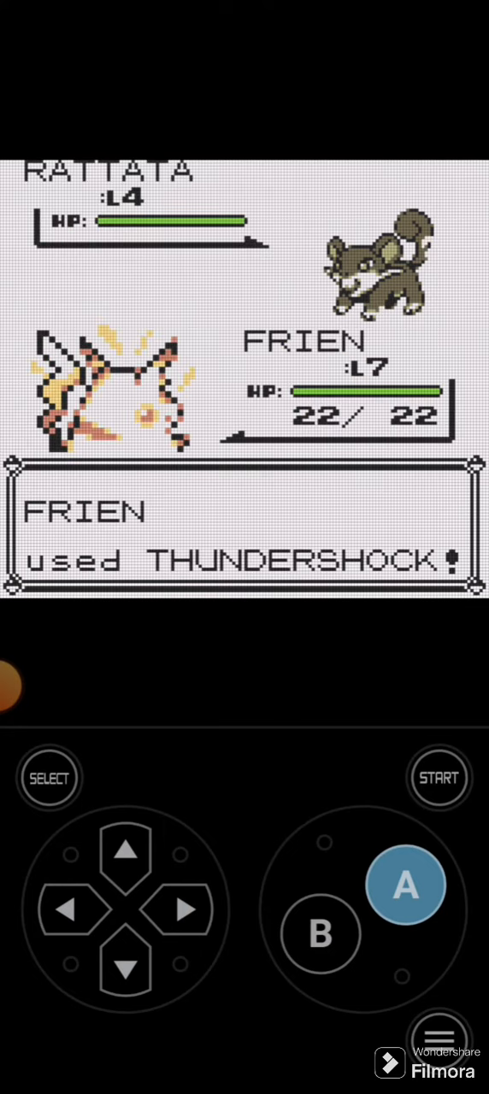
click(406, 885)
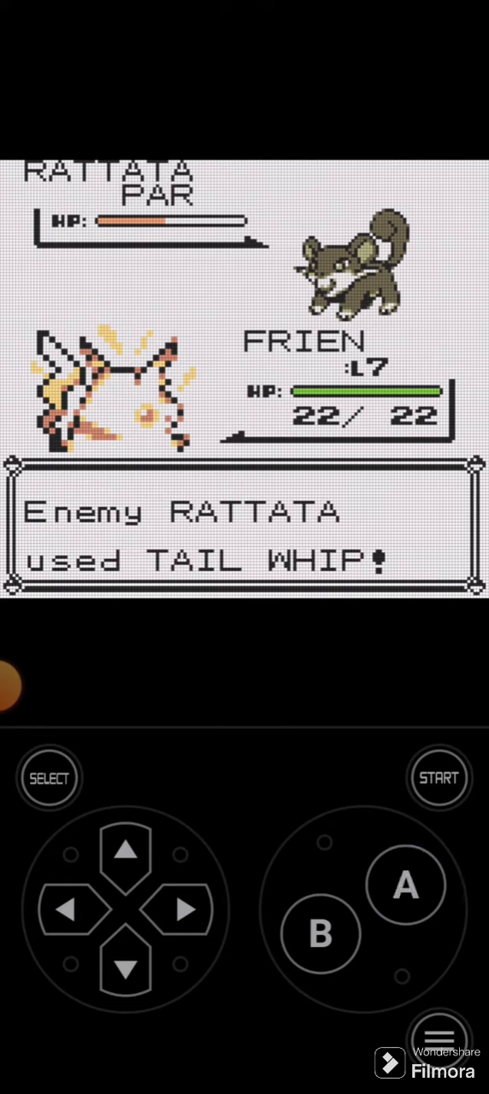
click(404, 885)
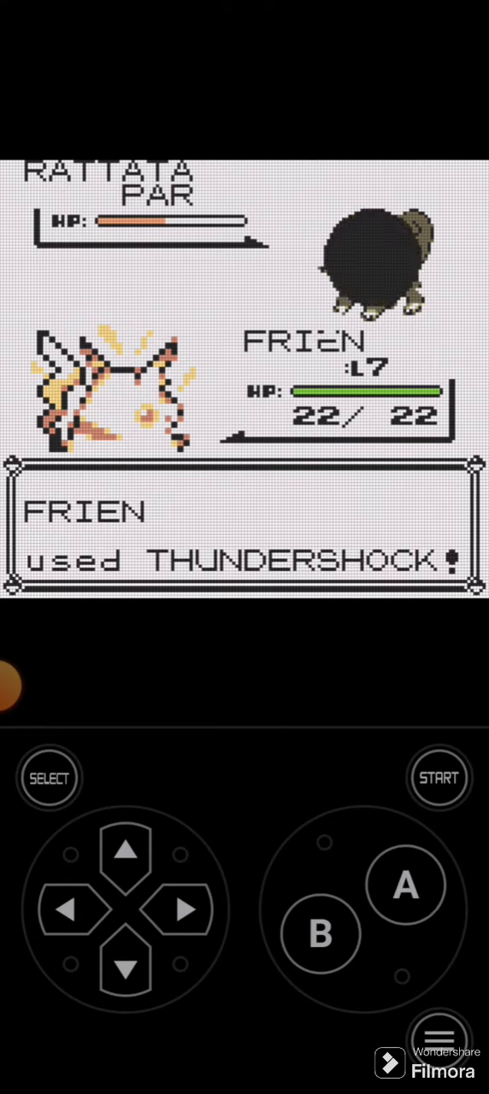
click(405, 885)
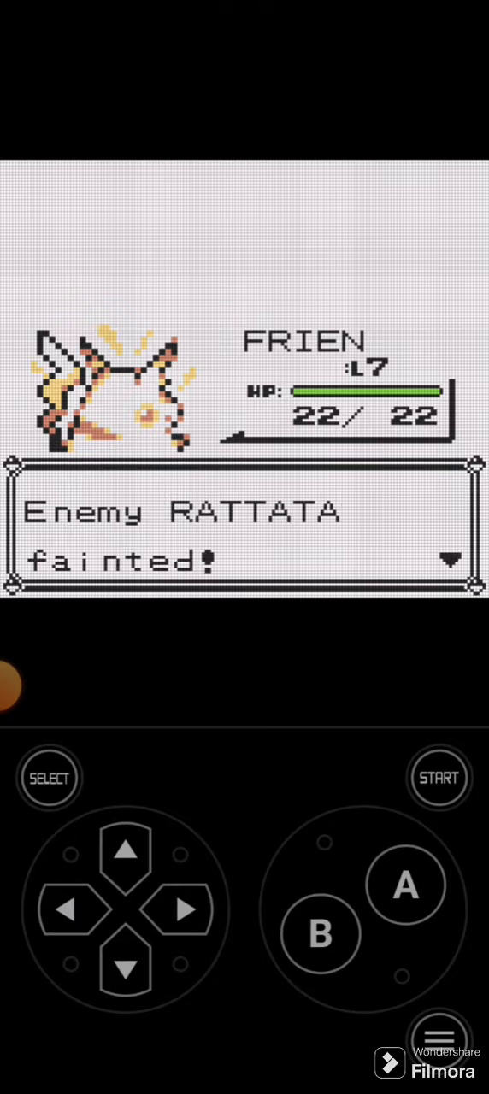
click(126, 852)
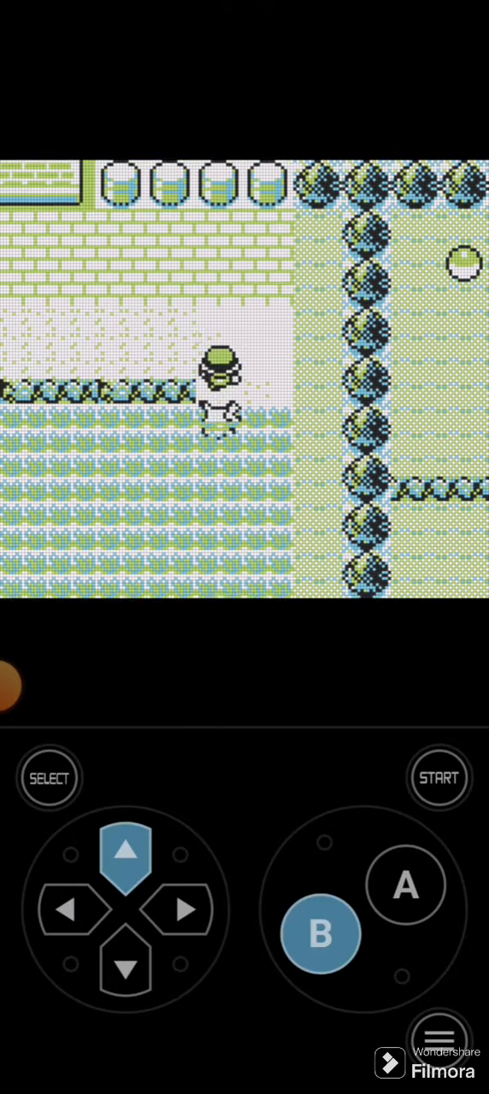
Step: Walk north through the gate building into Viridian Forest's grass
click(125, 852)
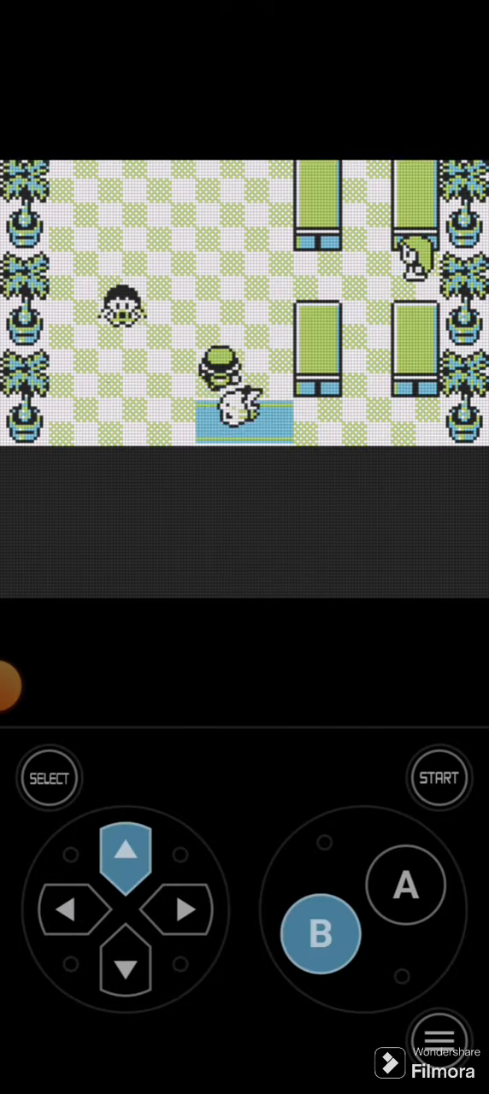
click(125, 852)
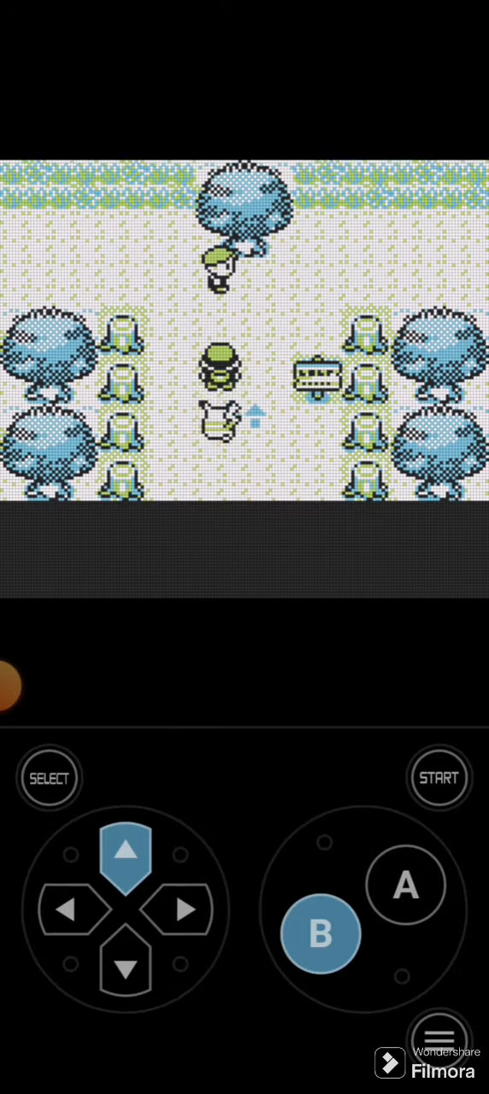
click(125, 967)
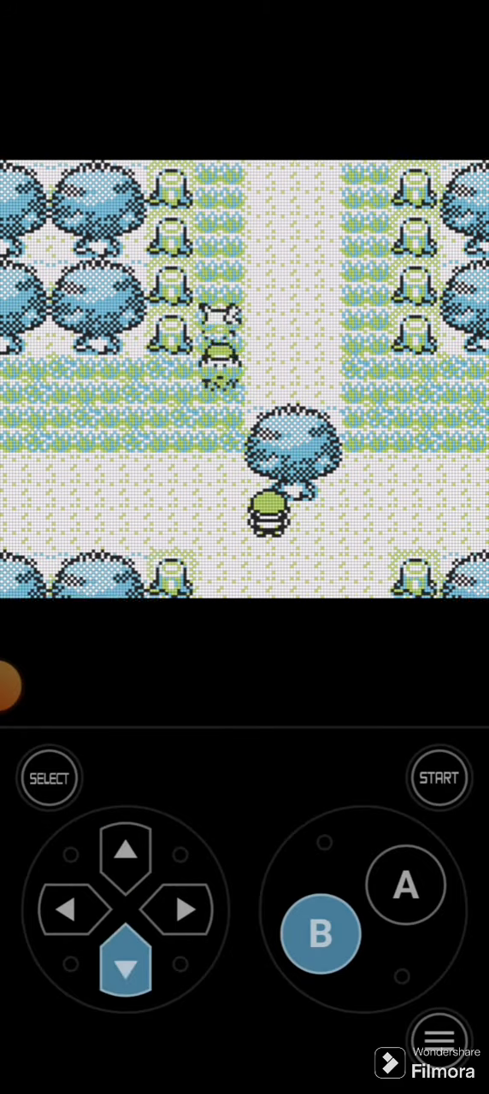
click(405, 886)
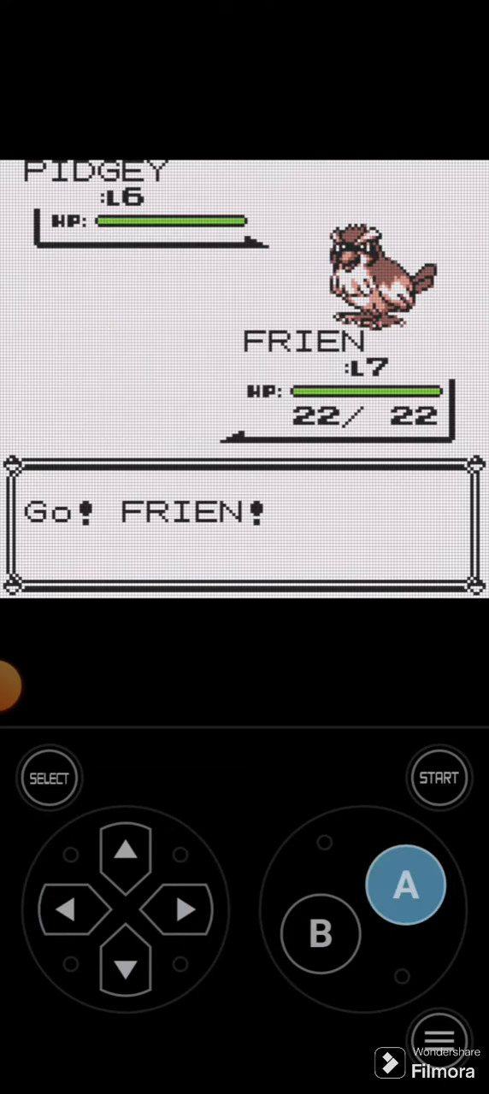
Step: Defeat the wild level 6 PIDGEY with THUNDERSHOCK, leaving FRIEN at 16/22 HP
click(406, 884)
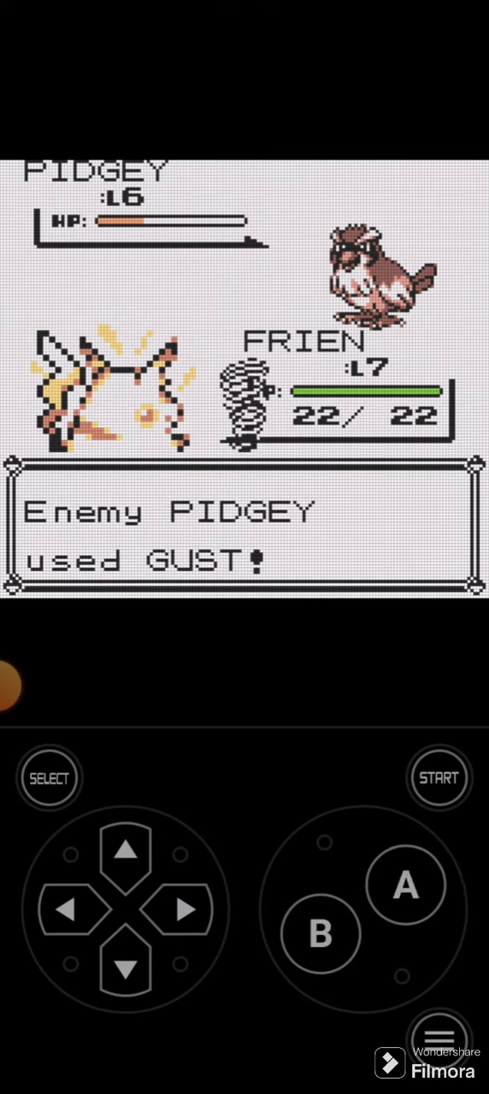
click(405, 886)
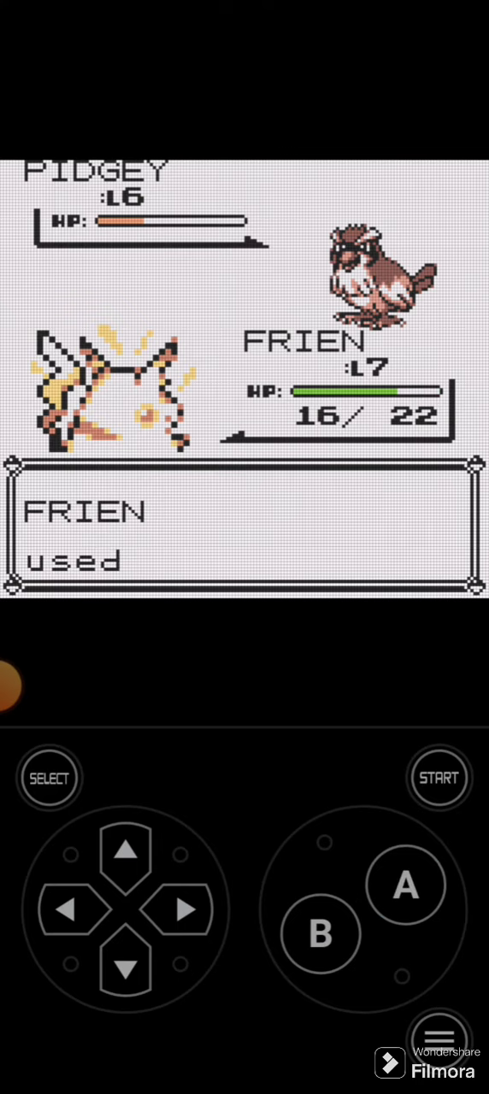
click(405, 884)
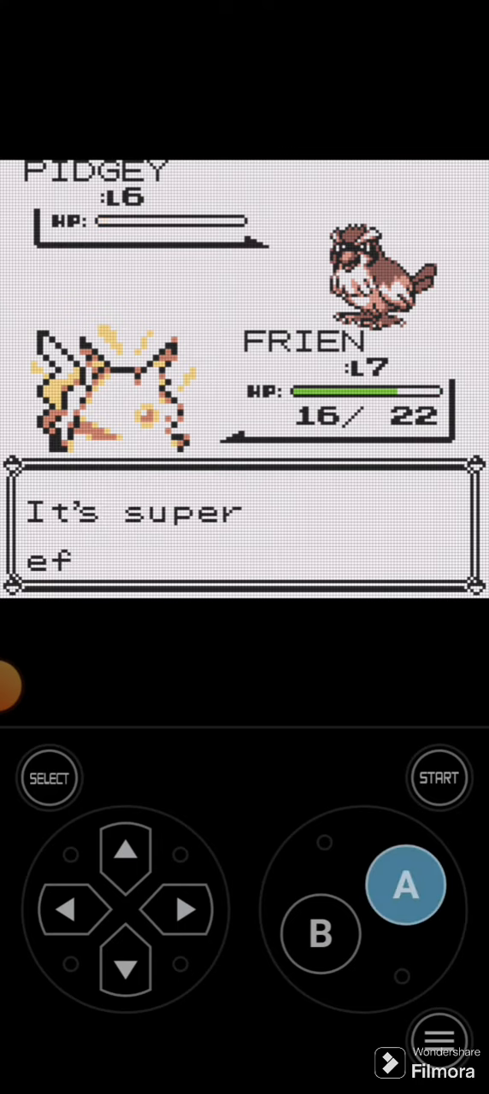
click(404, 886)
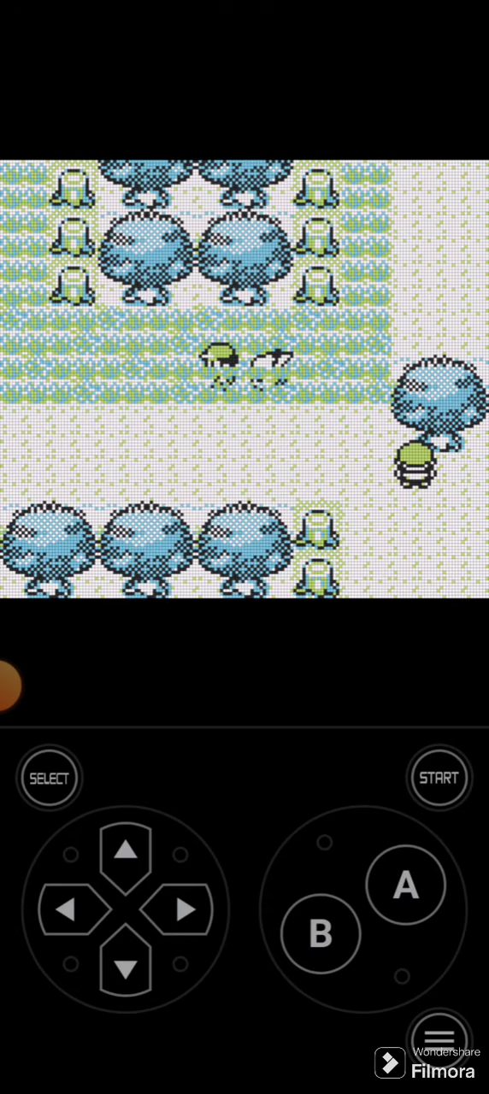
click(439, 778)
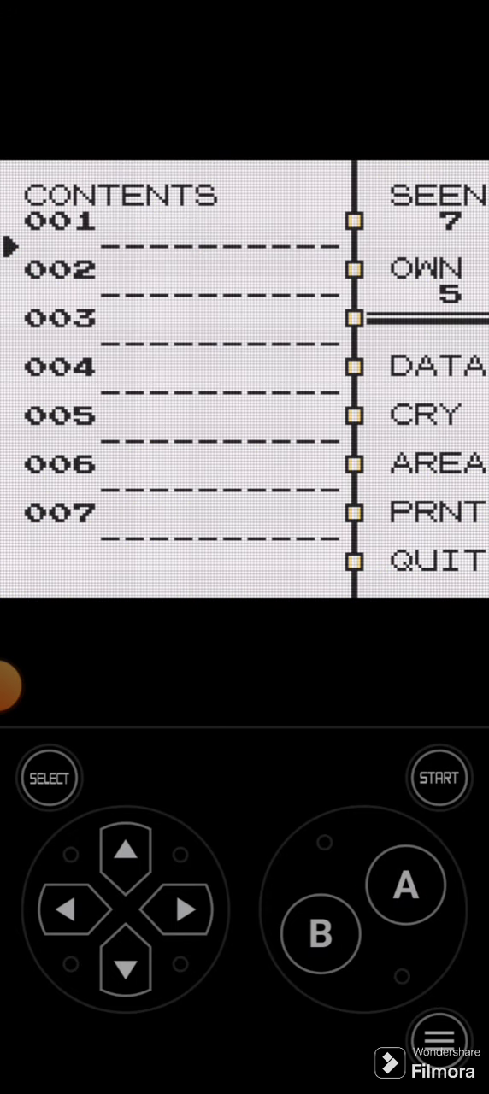
click(405, 885)
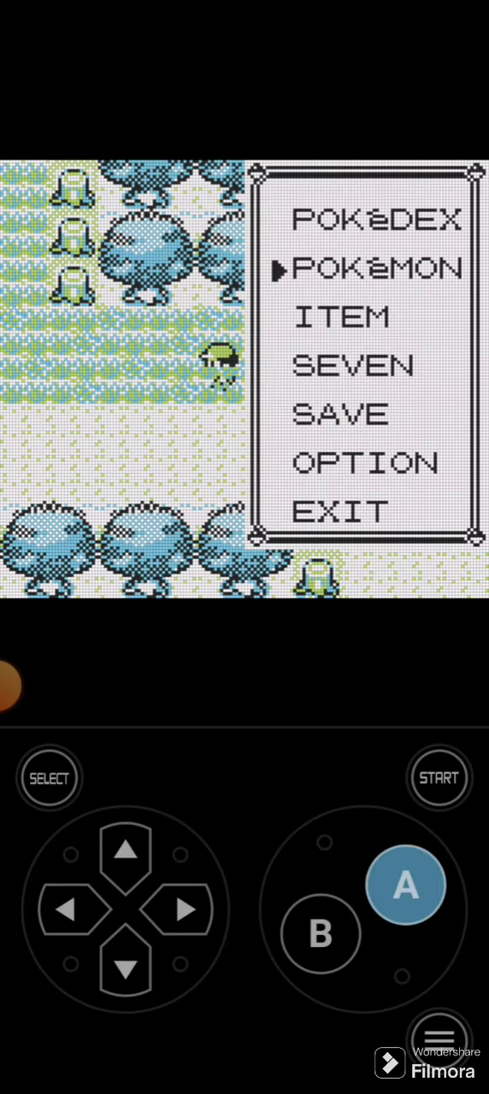
click(404, 884)
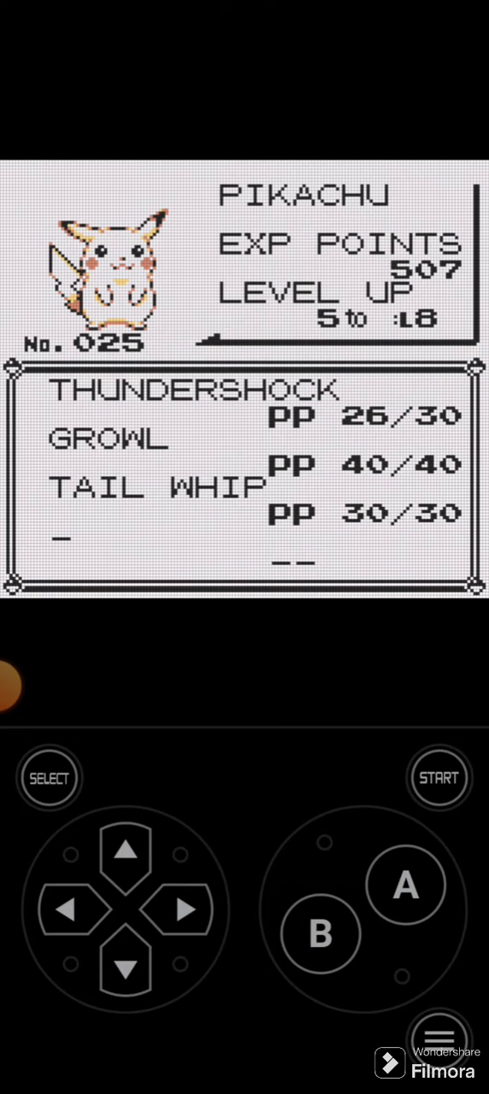
click(320, 933)
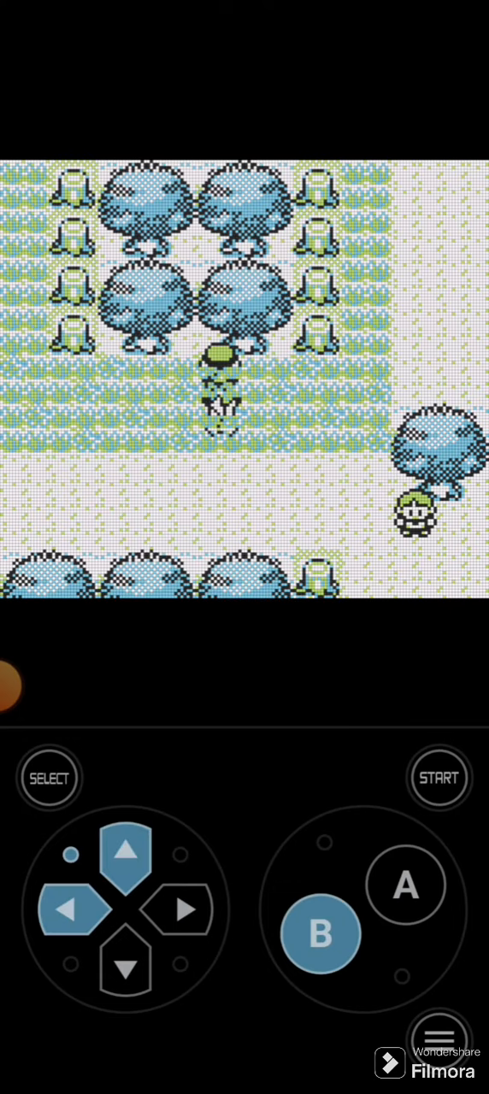
Step: Beat a wild PIDGEY with two THUNDERSHOCKs, reaching level 8 and learning THUNDER WAVE
click(185, 909)
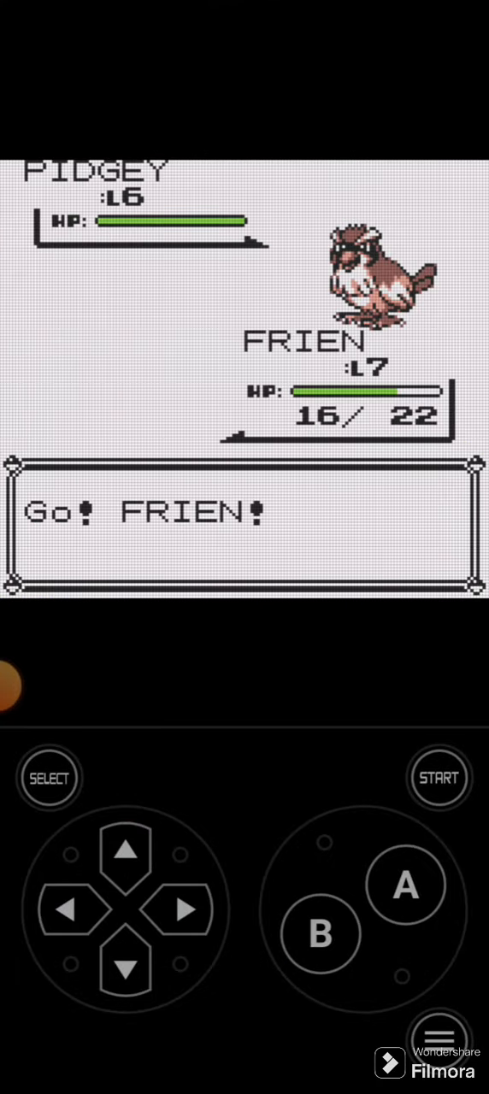
click(405, 885)
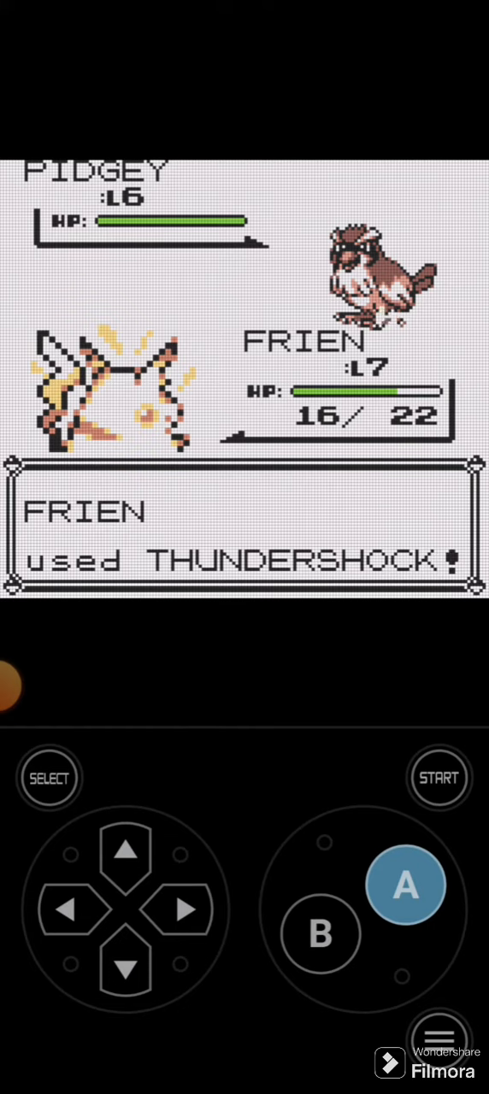
click(405, 885)
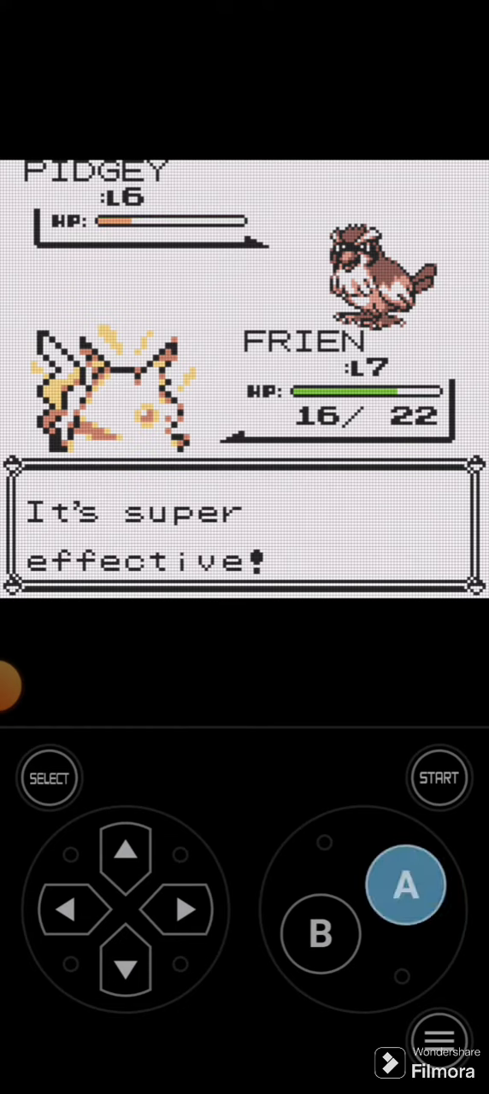
click(406, 885)
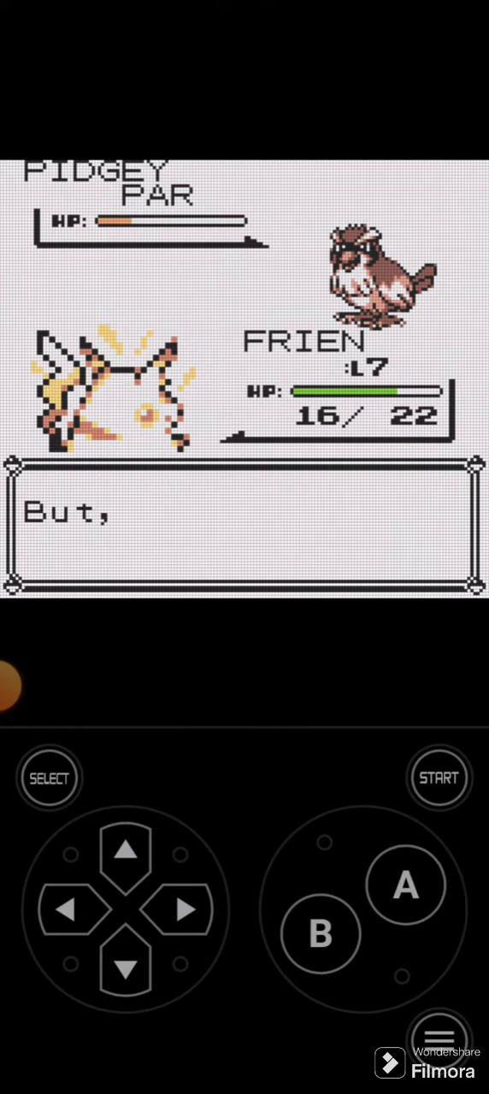
click(405, 885)
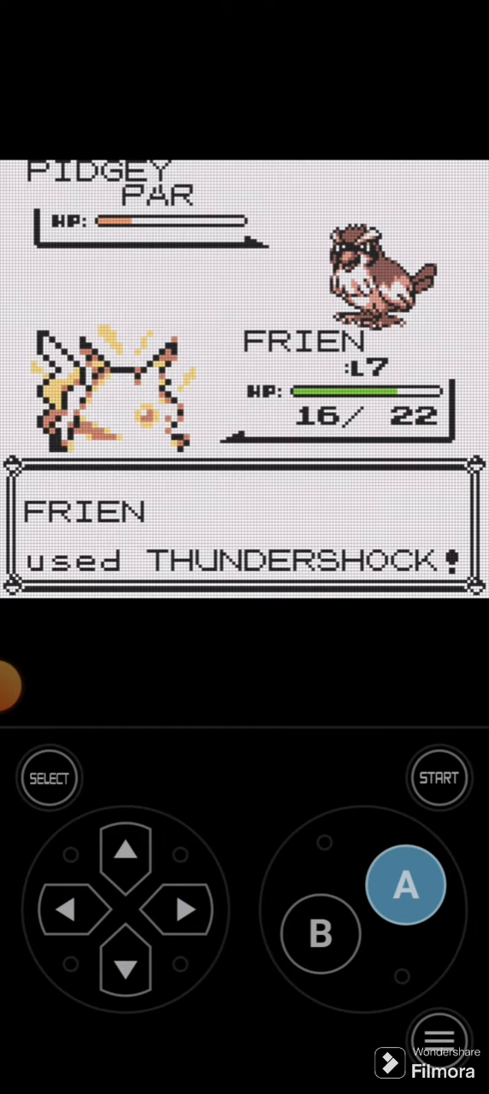
click(405, 885)
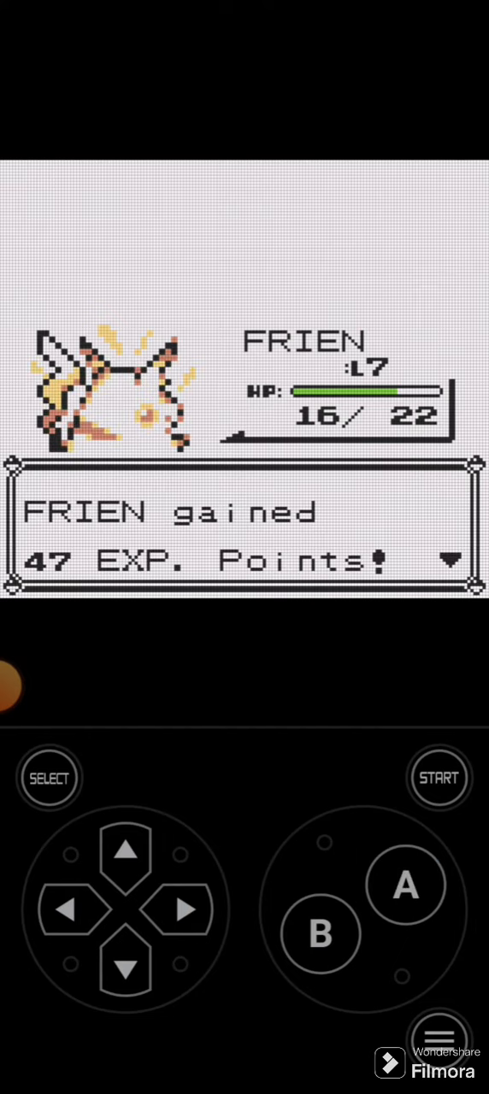
click(405, 885)
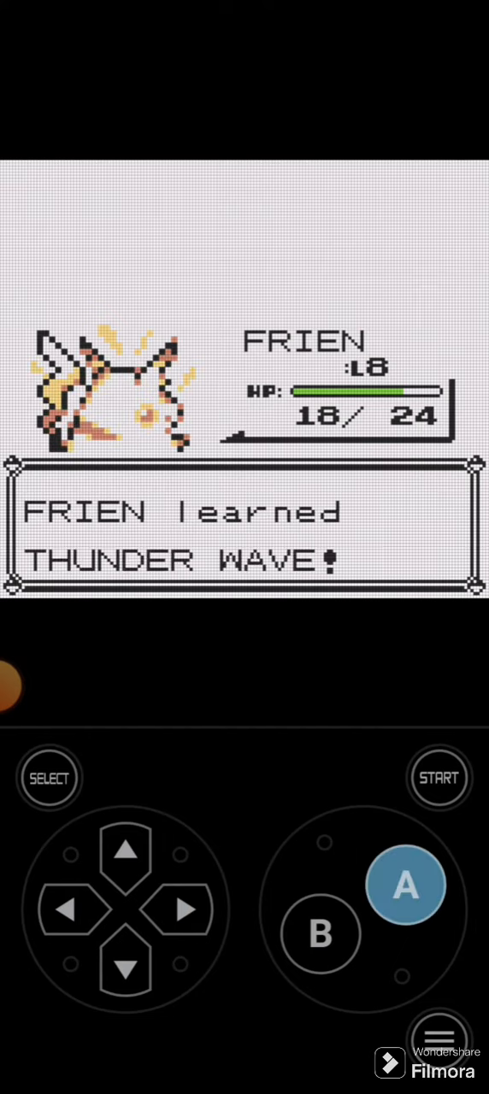
click(319, 934)
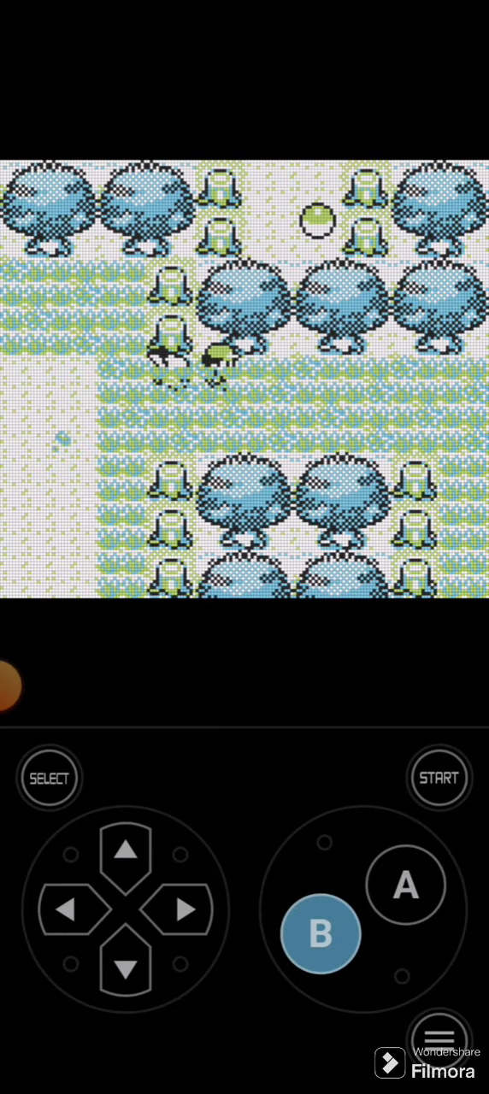
Step: Defeat the level 5 CATERPIE with THUNDERSHOCK despite its String Shot
click(320, 933)
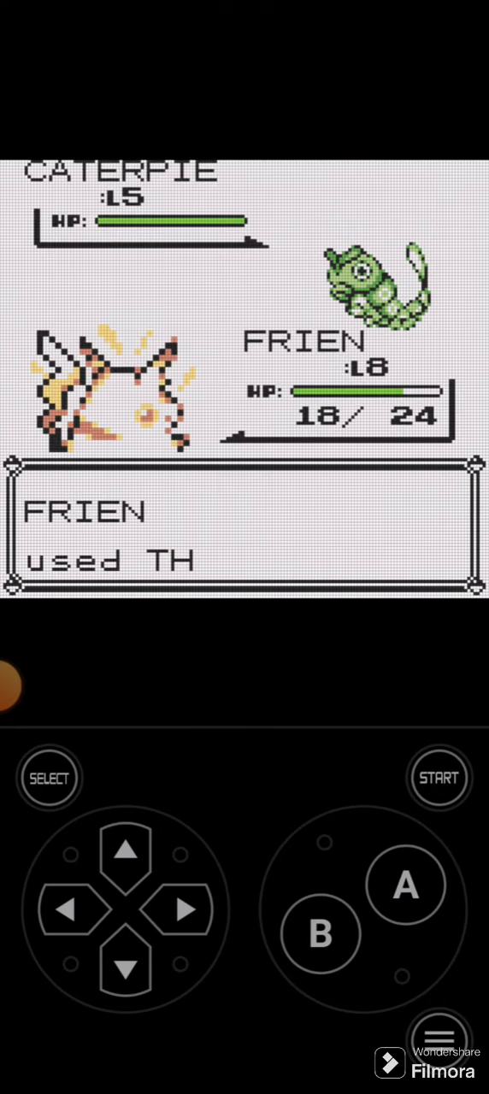
click(405, 886)
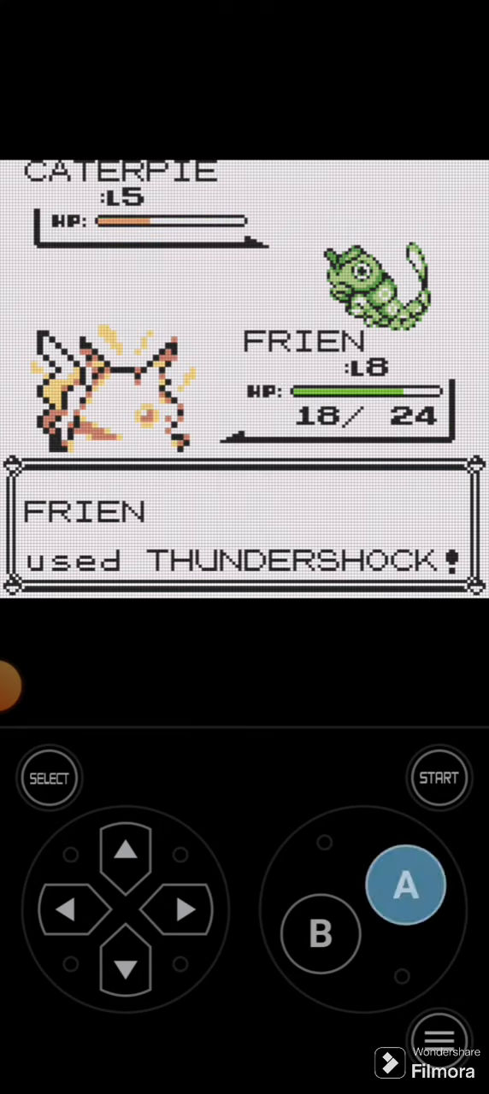
click(405, 885)
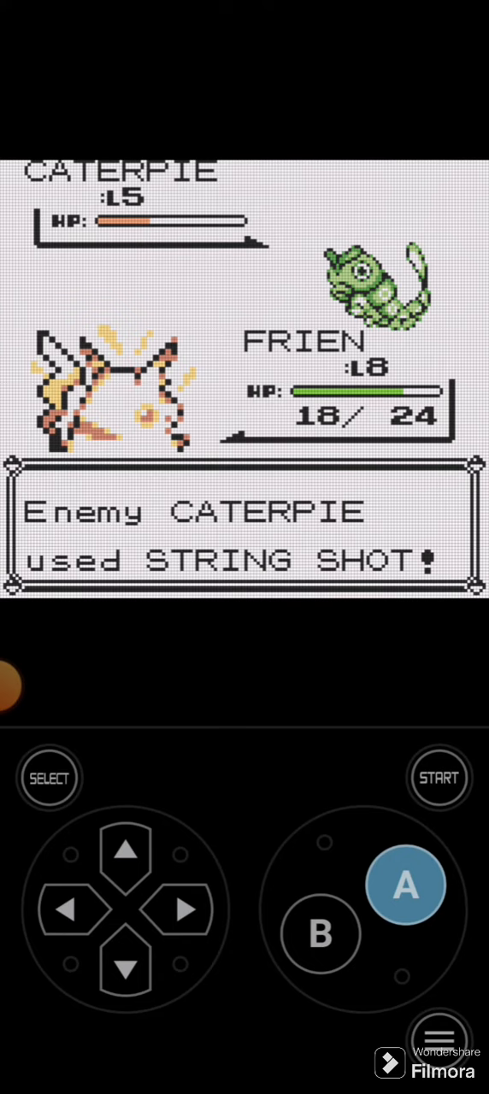
click(406, 885)
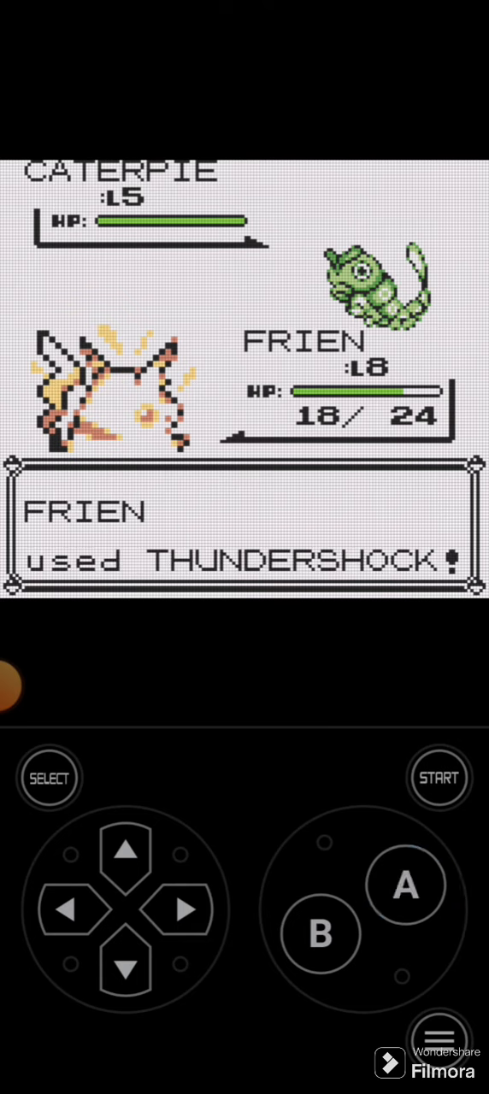
click(405, 886)
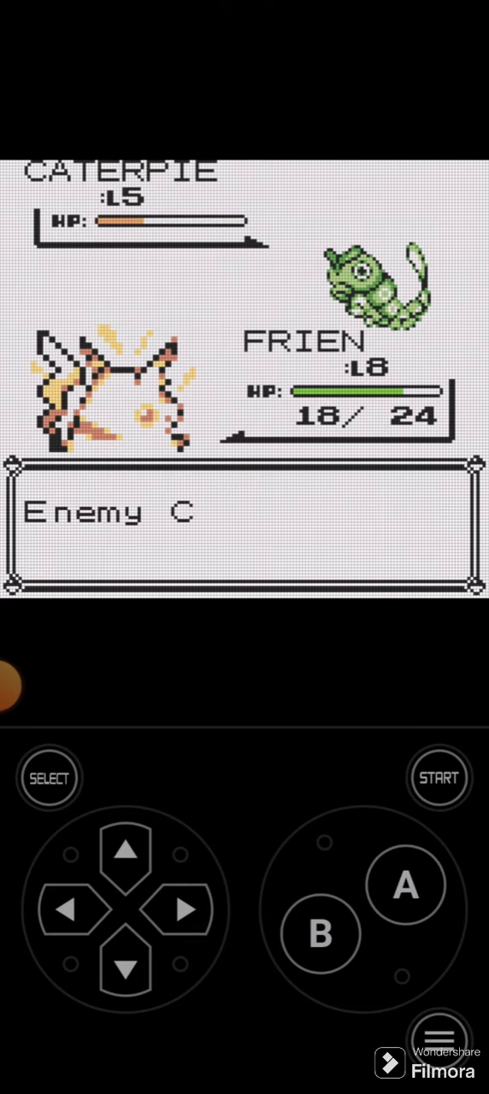
click(405, 886)
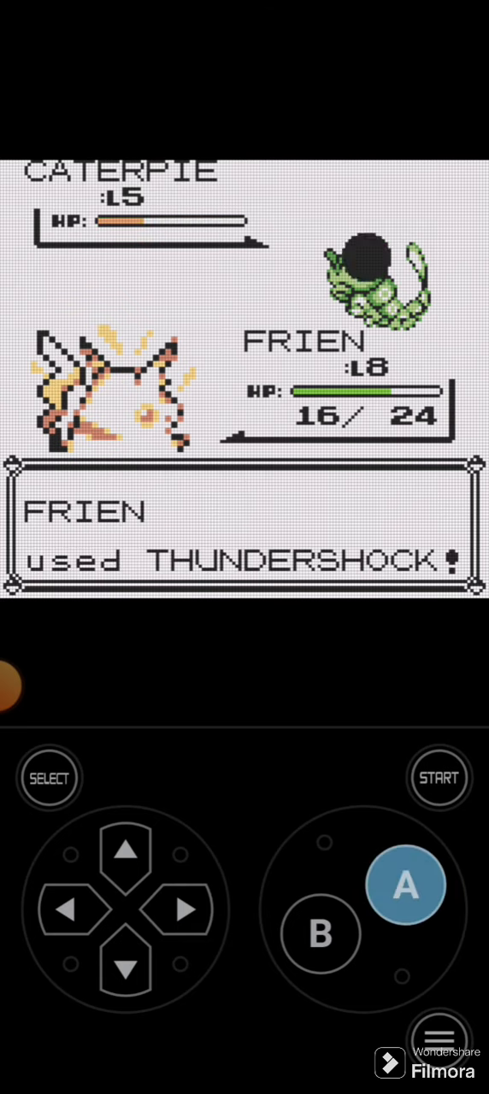
click(405, 885)
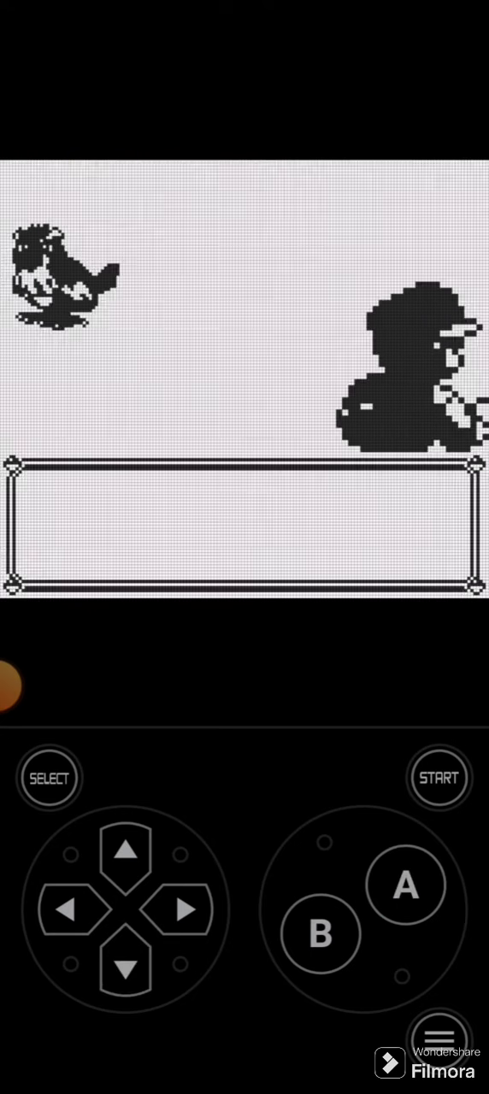
Step: Attack the wild level 4 PIDGEY with THUNDERSHOCK until the battle ends
click(405, 885)
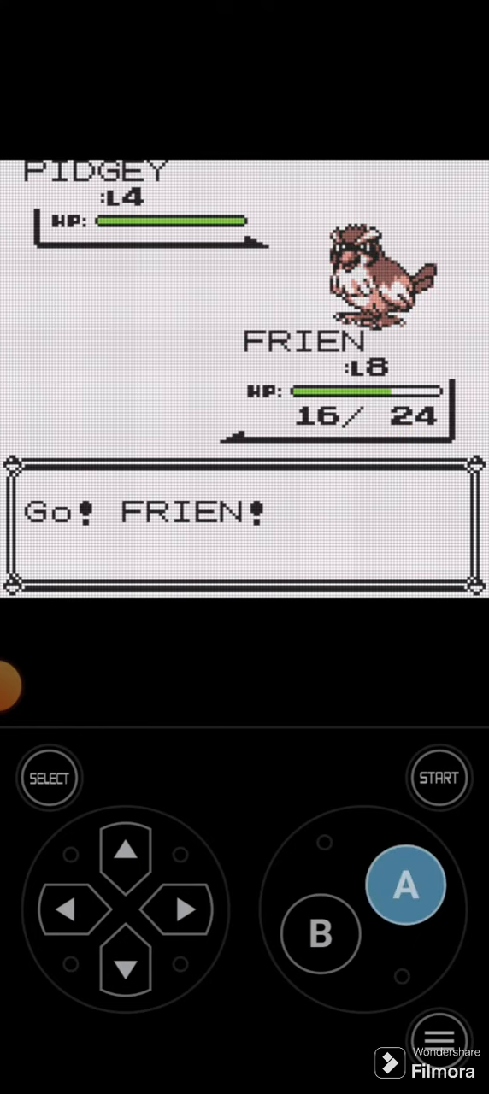
click(405, 885)
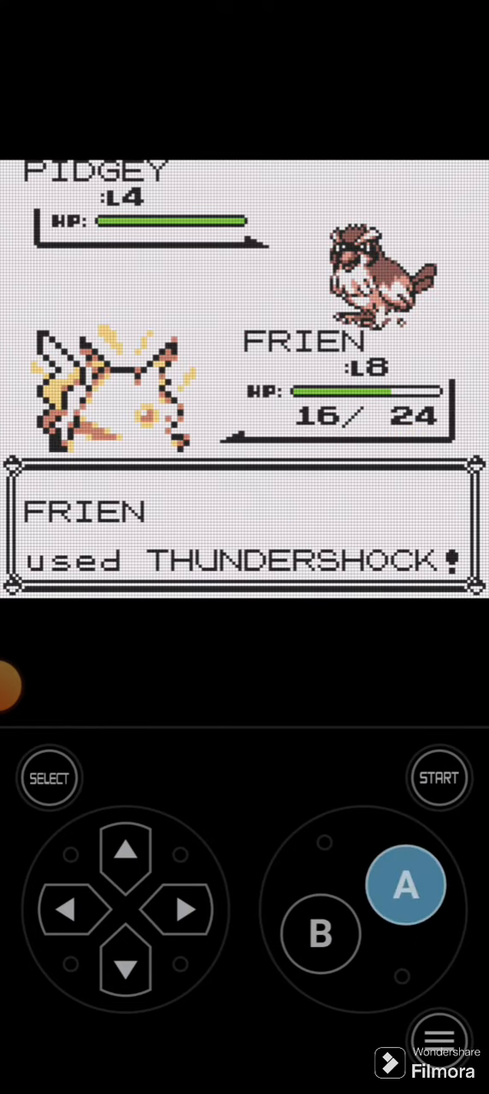
click(405, 885)
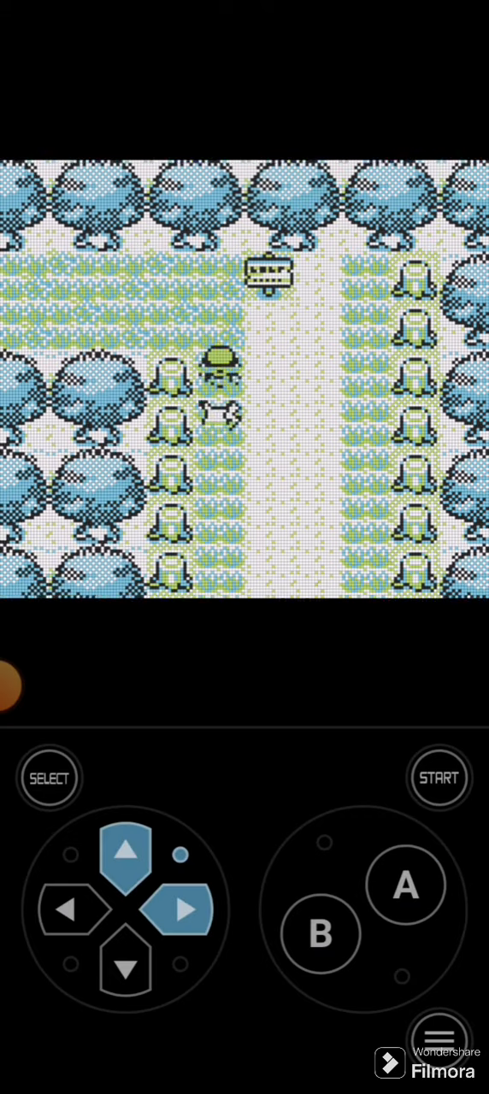
Step: Send FRIEN against the level 4 METAPOD, THUNDERSHOCK it, then walk further down the forest
click(126, 968)
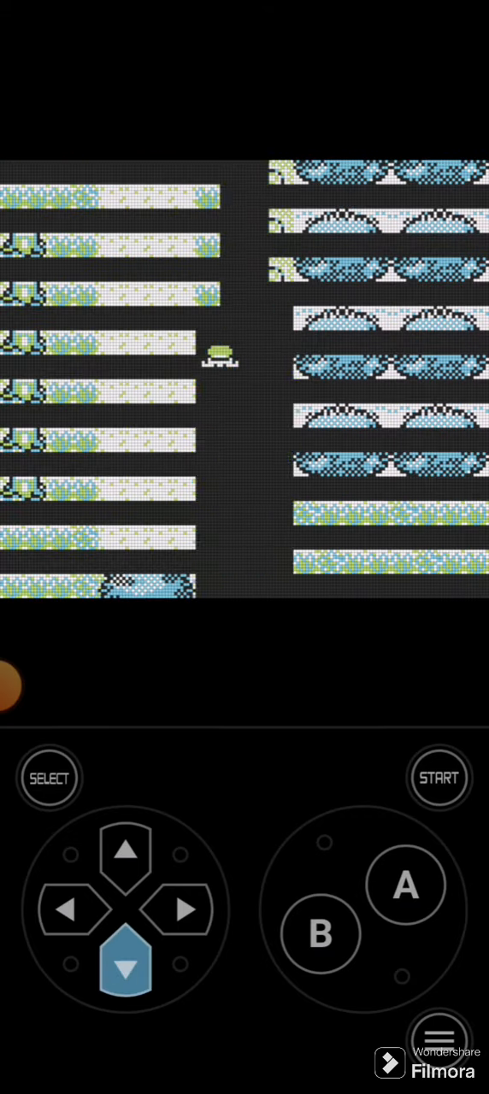
click(405, 885)
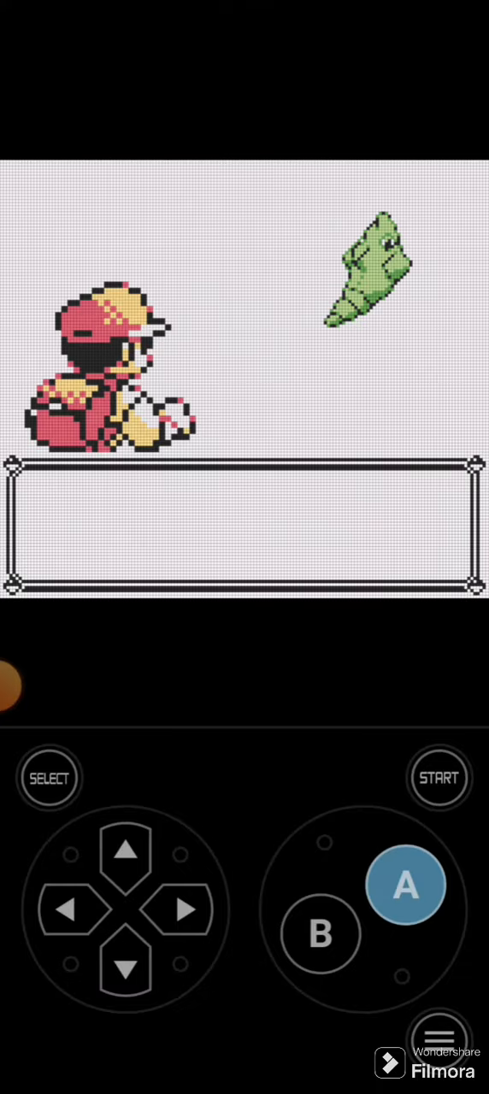
click(405, 885)
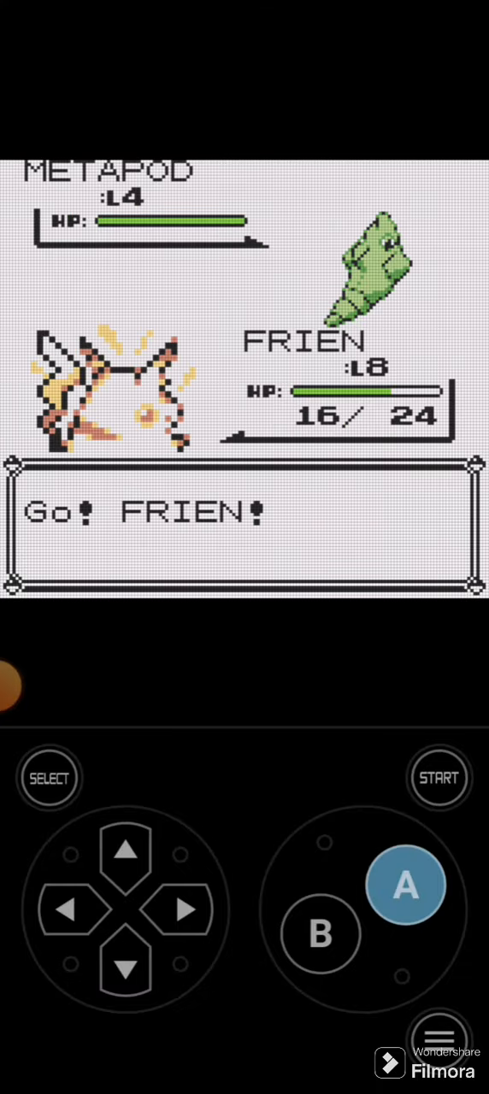
click(405, 885)
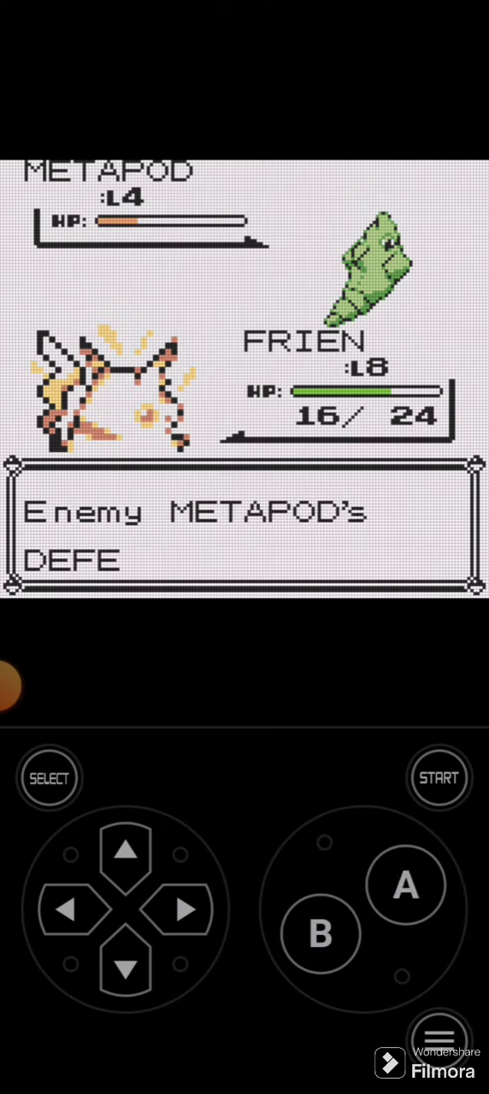
click(405, 885)
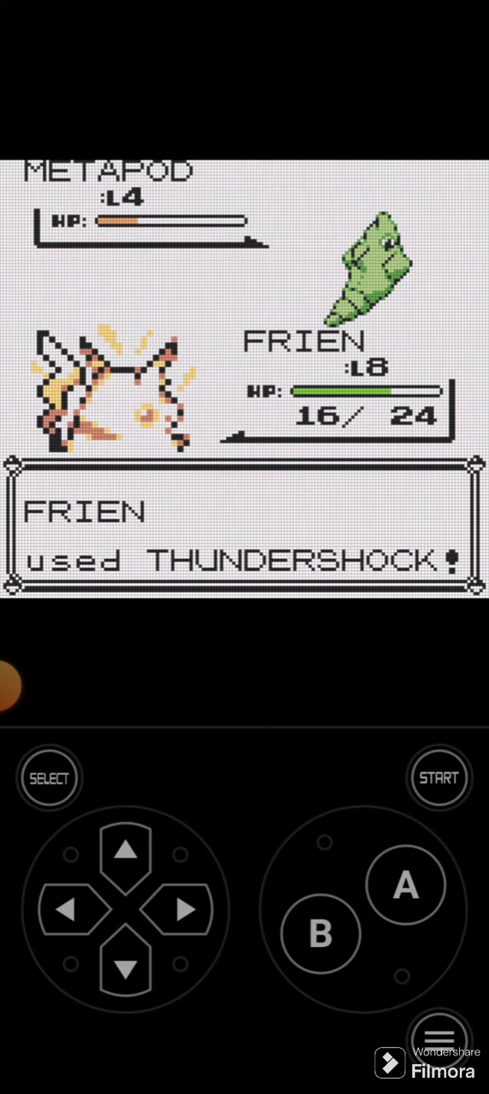
click(126, 966)
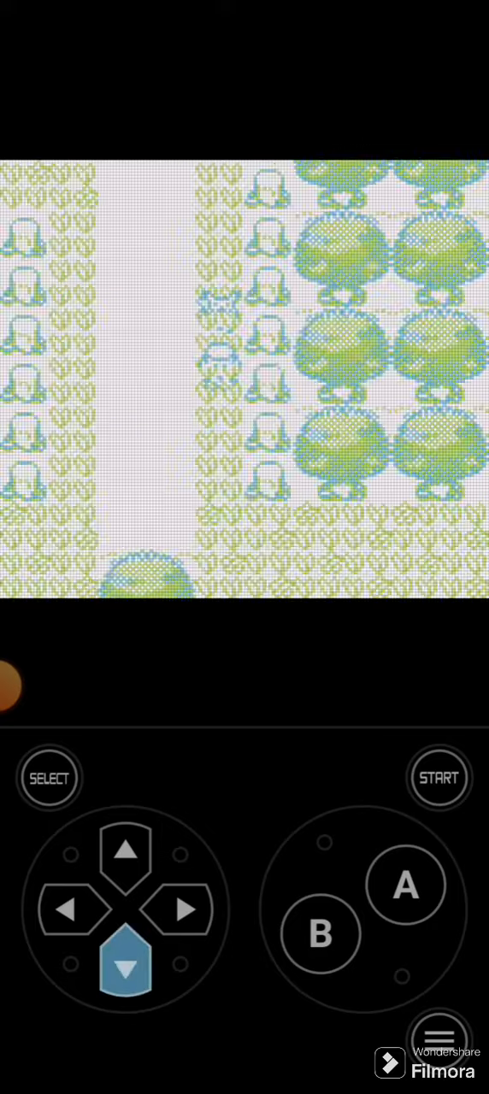
click(125, 966)
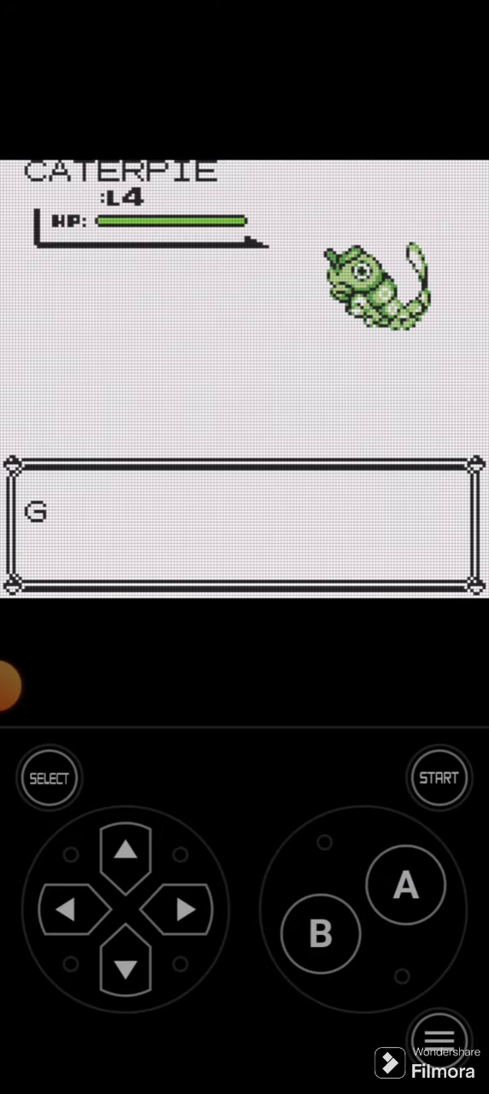
Step: THUNDERSHOCK the CATERPIE and PIDGEY, gaining 30 EXP and reaching level 9
click(405, 885)
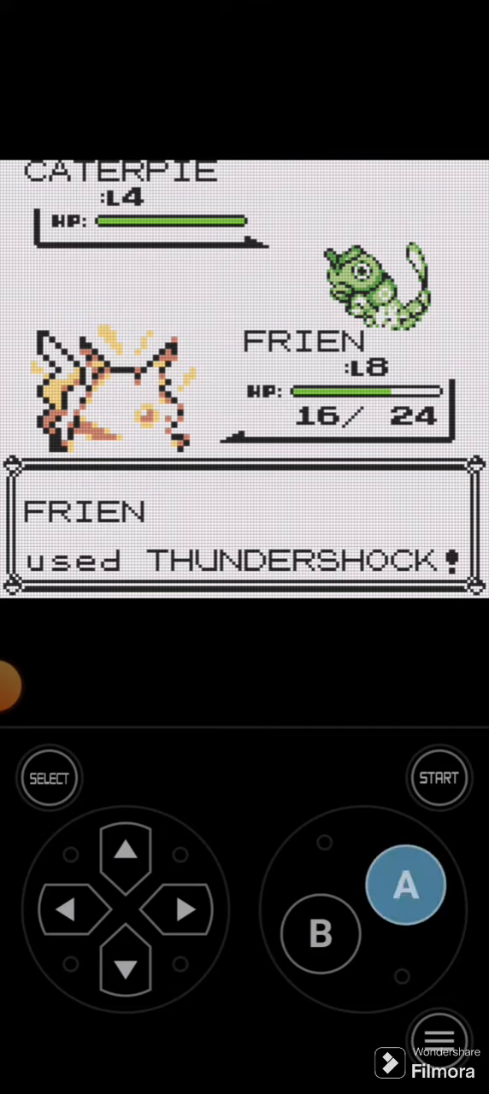
click(405, 886)
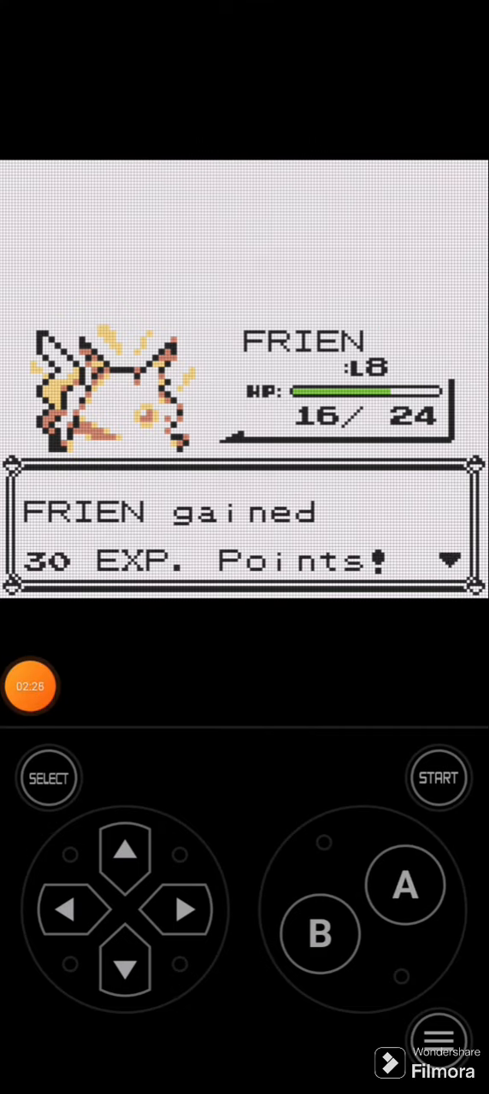
click(404, 884)
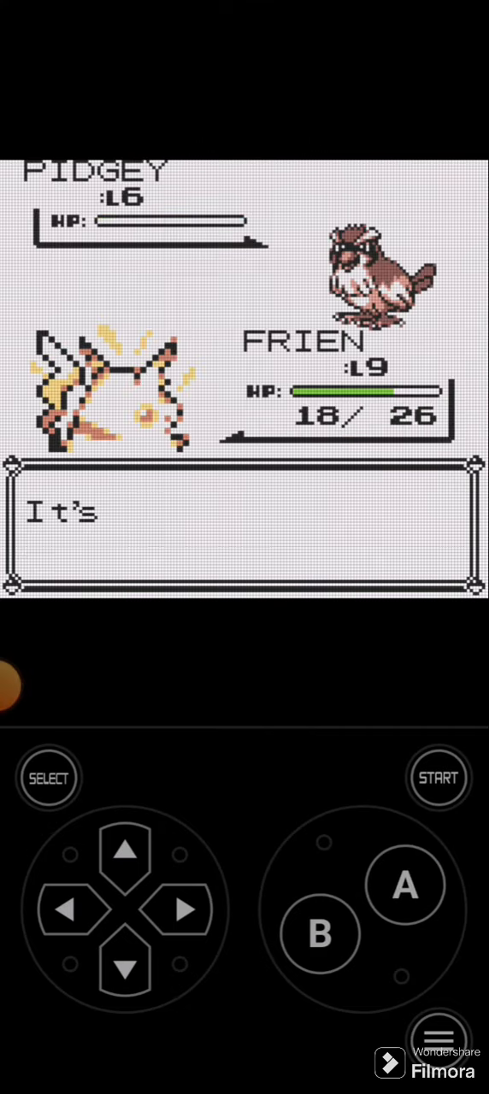
click(405, 885)
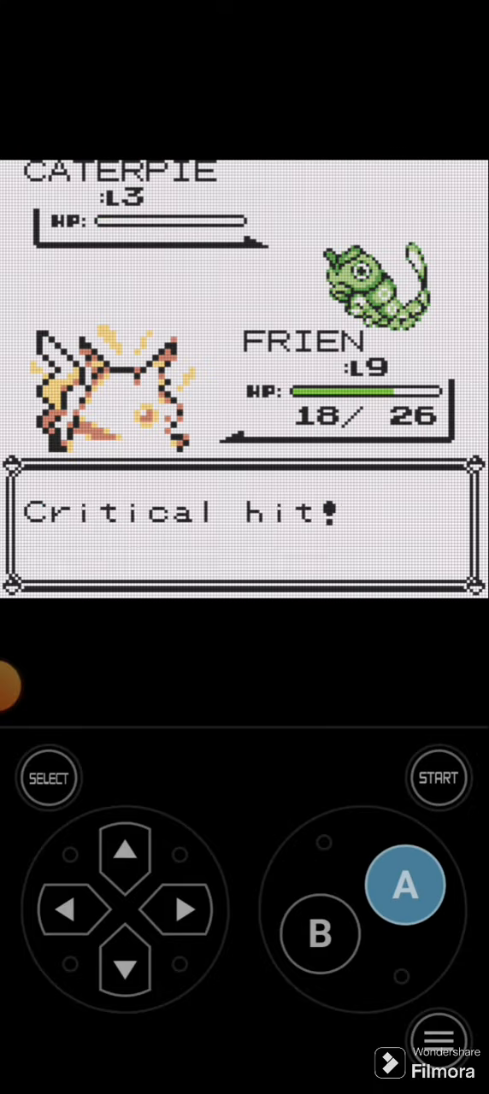
Step: Battle the Bug Catcher's CATERPIE with THUNDERSHOCK through his dialogue
click(404, 886)
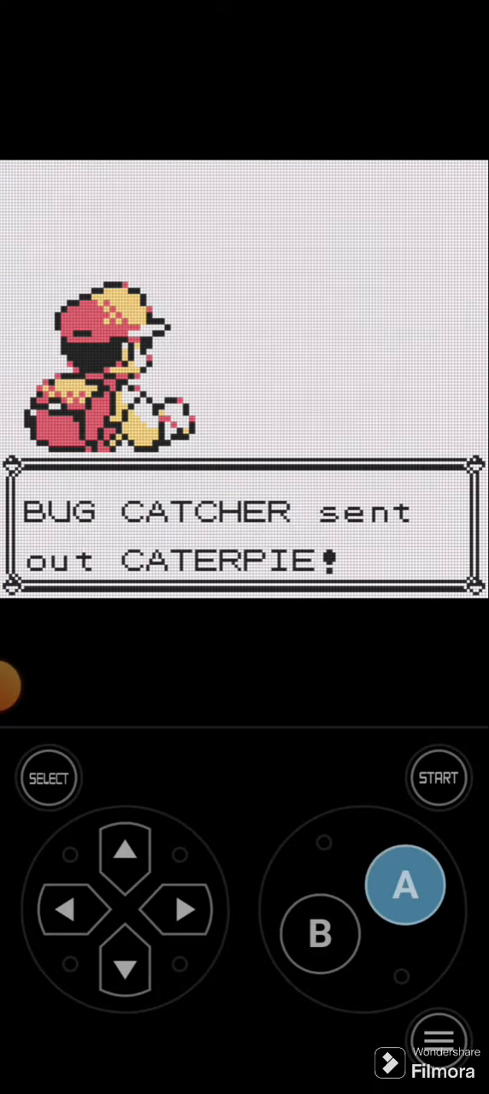
click(404, 885)
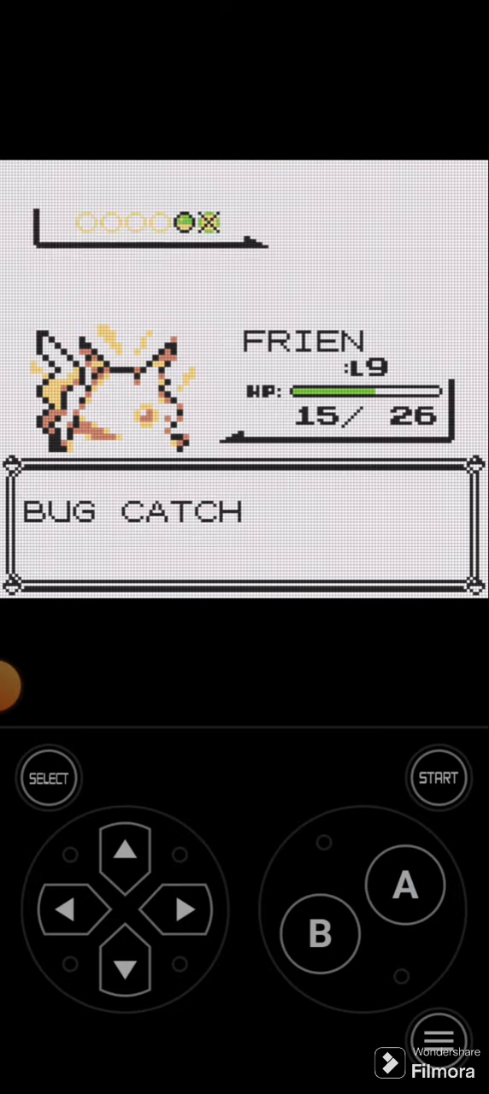
click(404, 885)
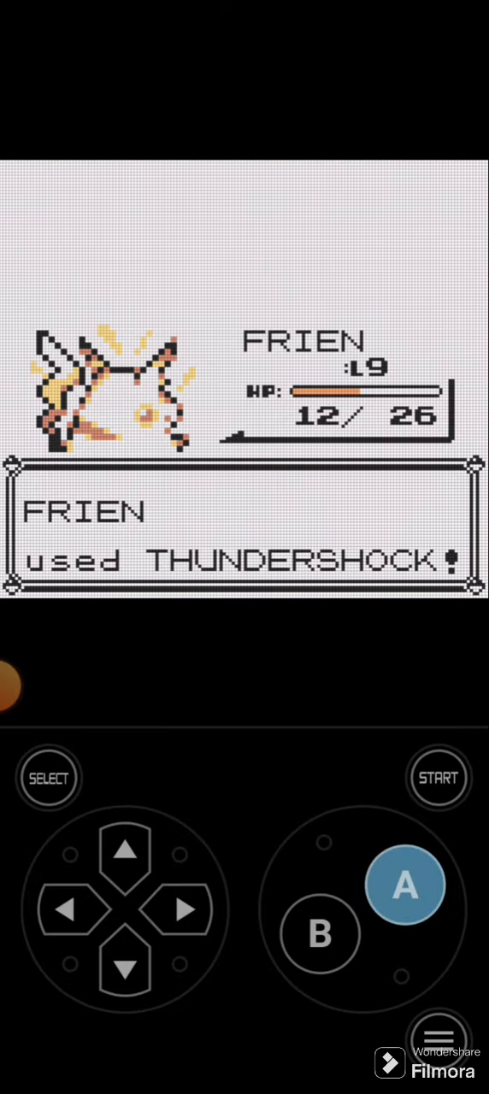
click(404, 885)
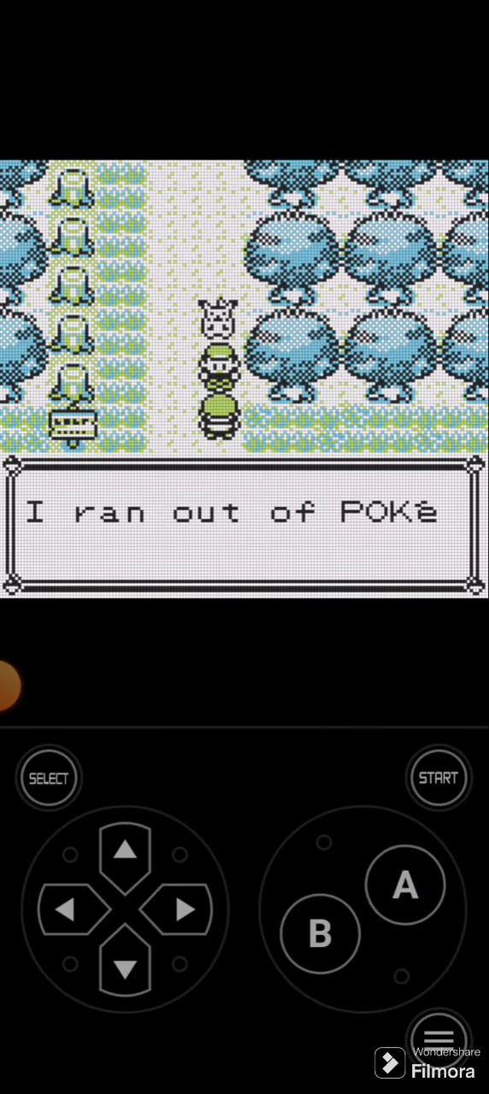
click(404, 885)
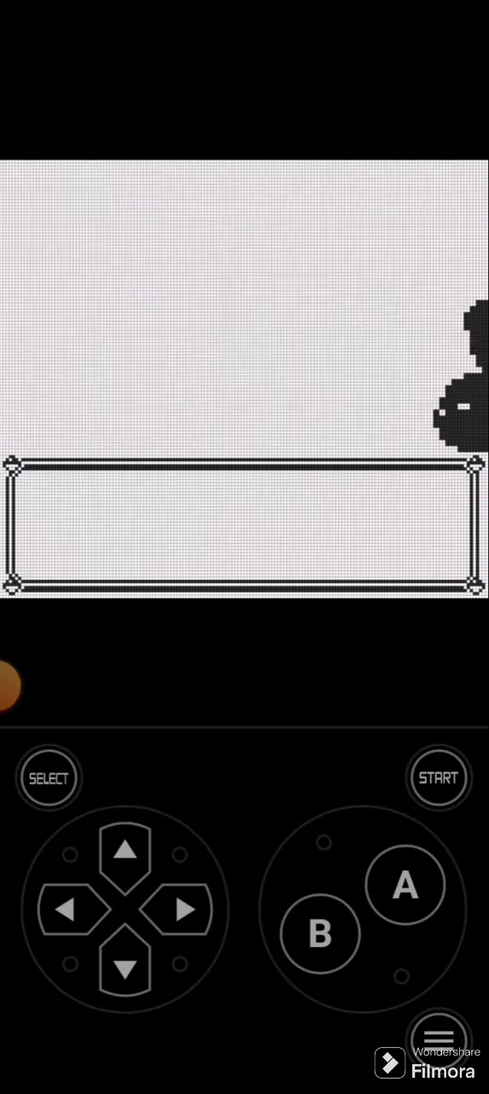
Step: Reach level 10, answer the change-POKéMON prompt, and walk south out of the forest
click(405, 886)
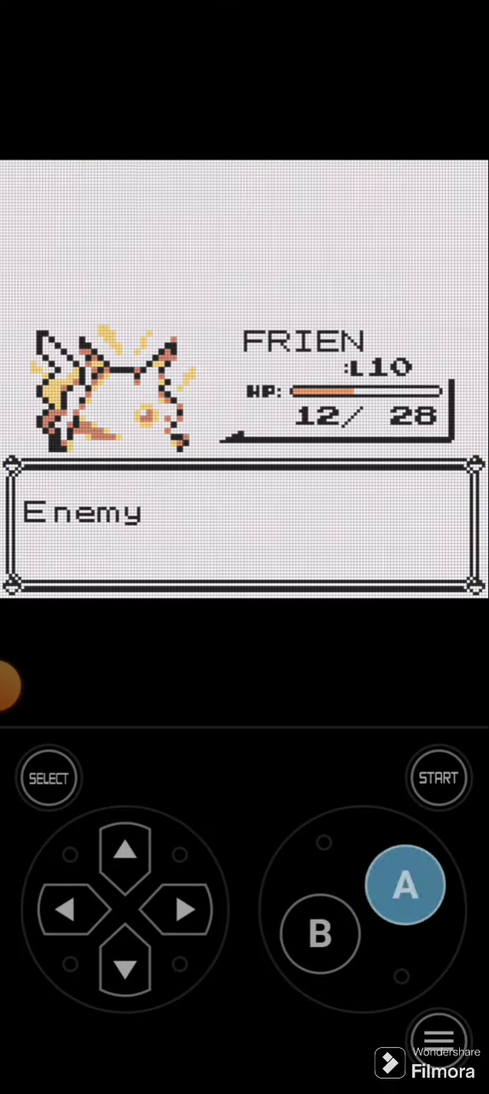
click(405, 885)
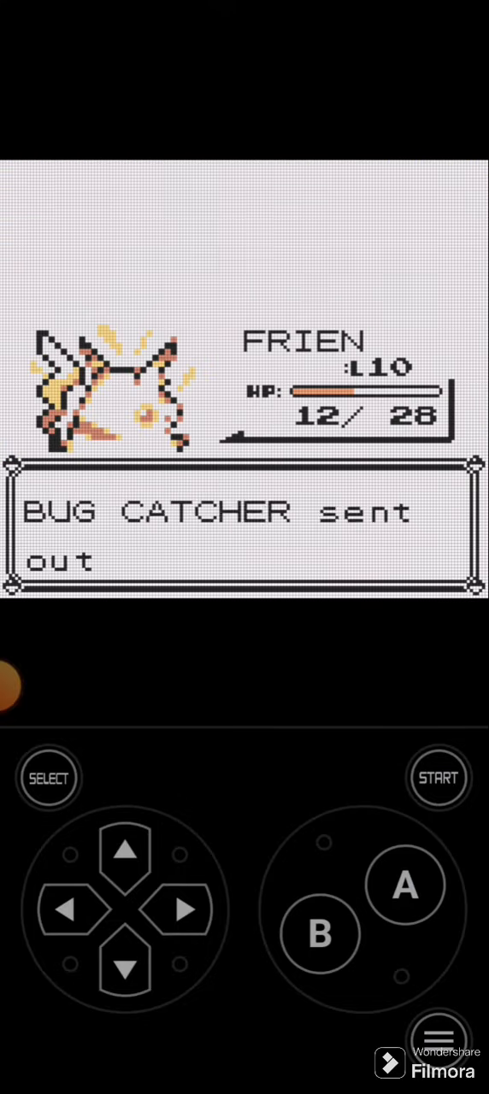
click(405, 884)
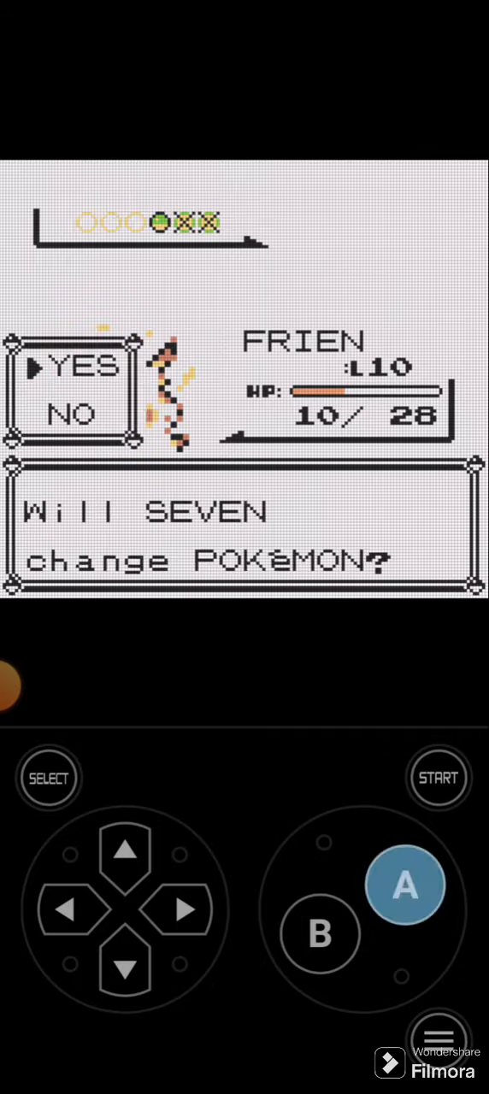
click(405, 886)
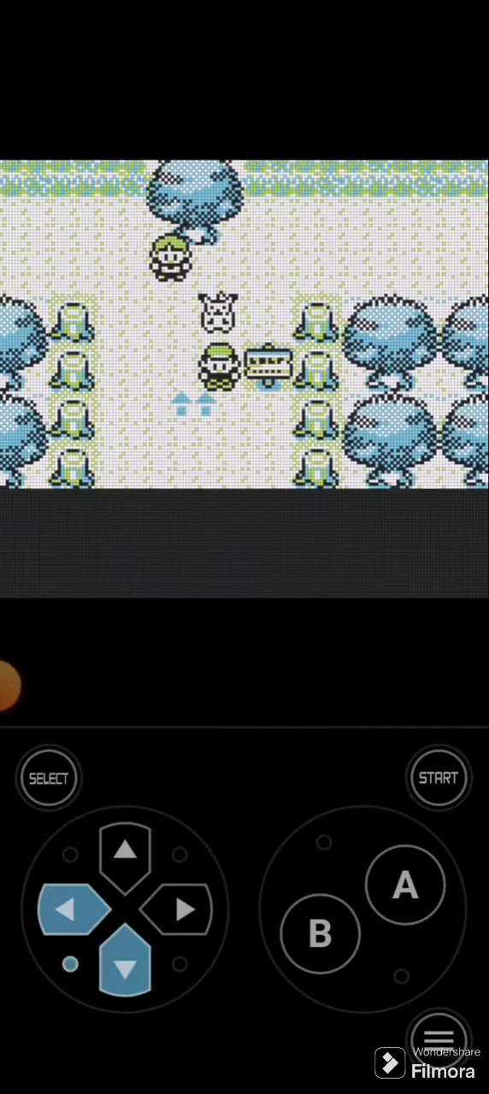
click(126, 942)
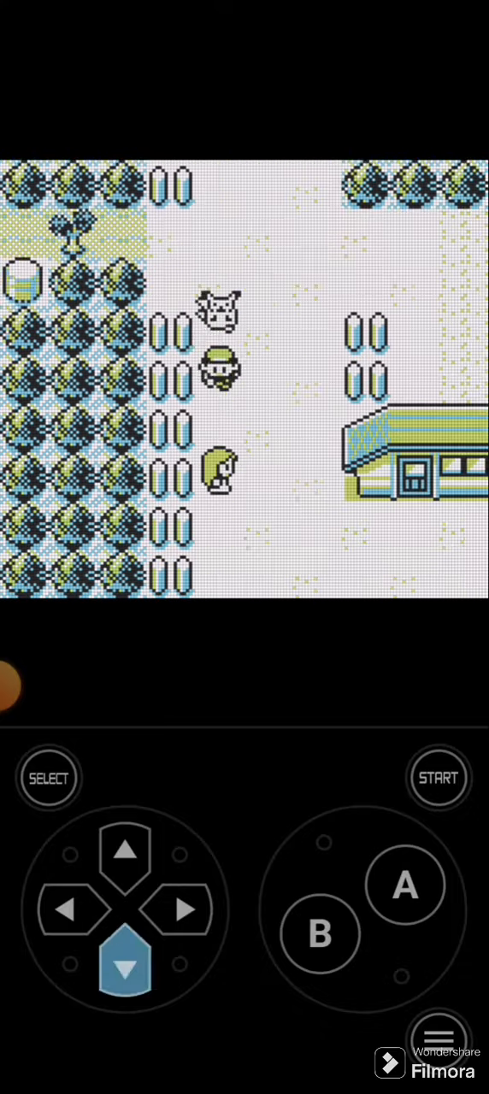